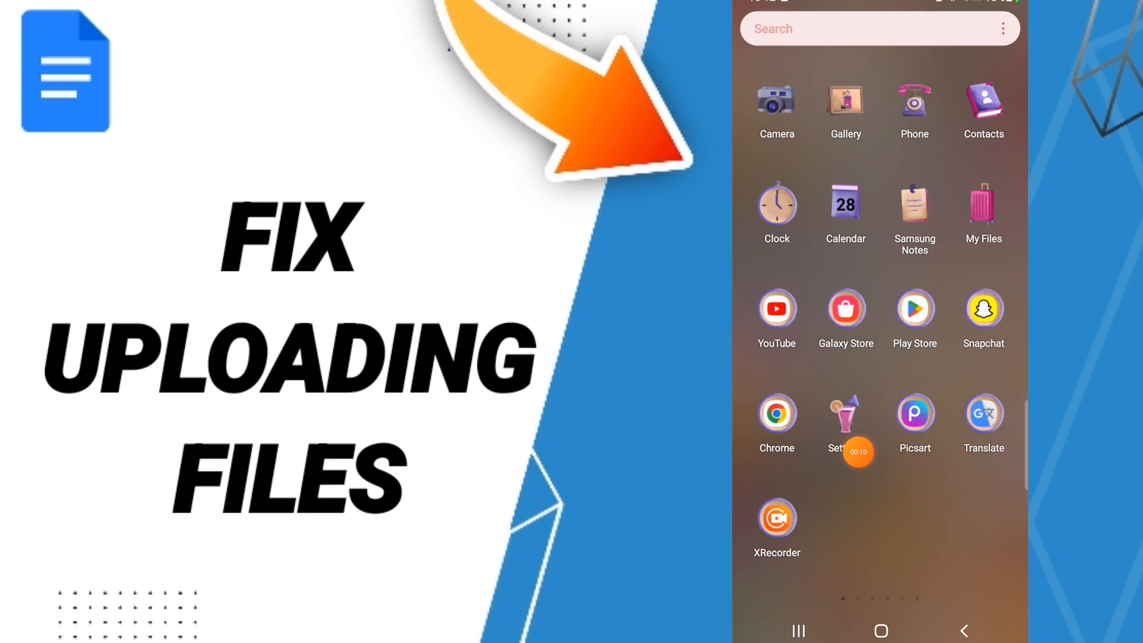
# Launch the Settings app from the app drawer to show its main category list
pyautogui.click(845, 426)
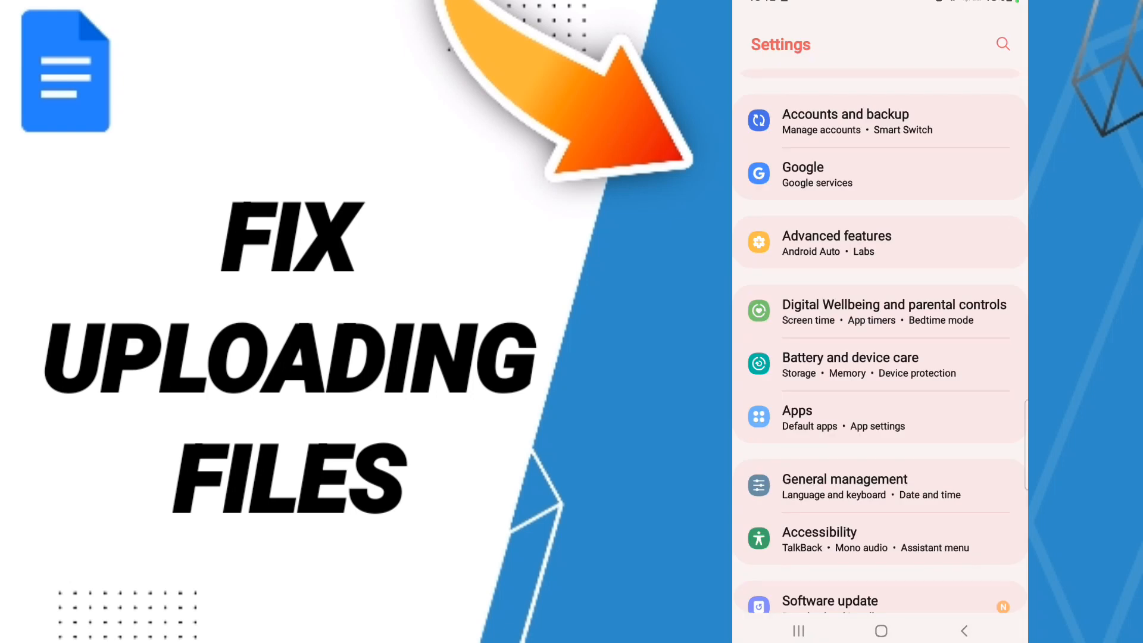
pyautogui.click(875, 417)
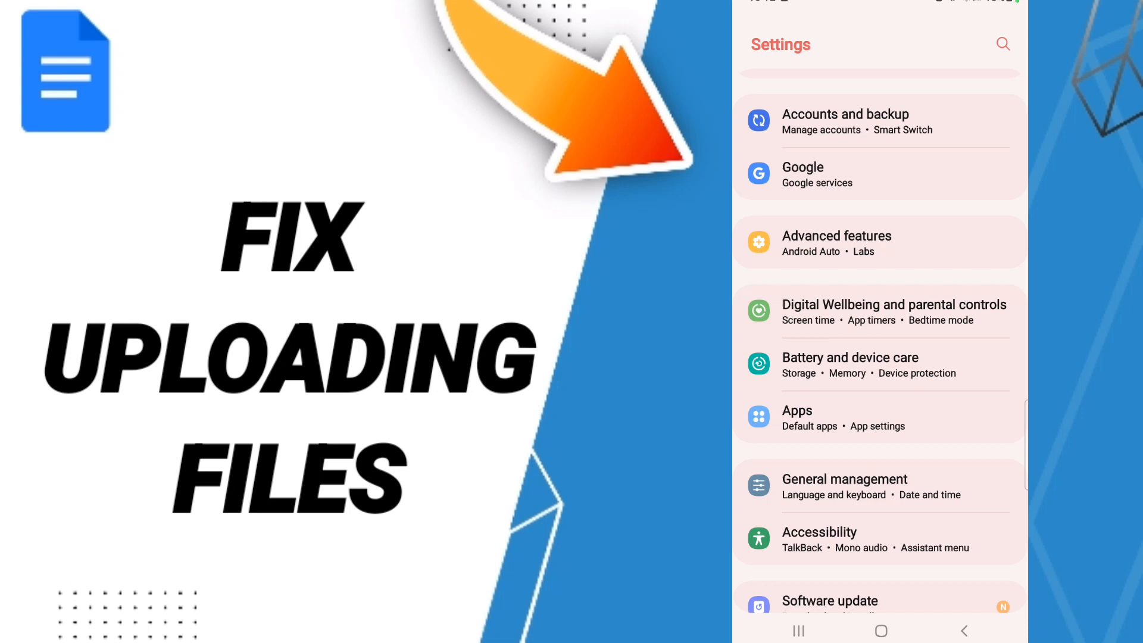
# Force stop the Docs app from the installed apps list, confirming the prompt, and open its Storage page
pyautogui.click(796, 410)
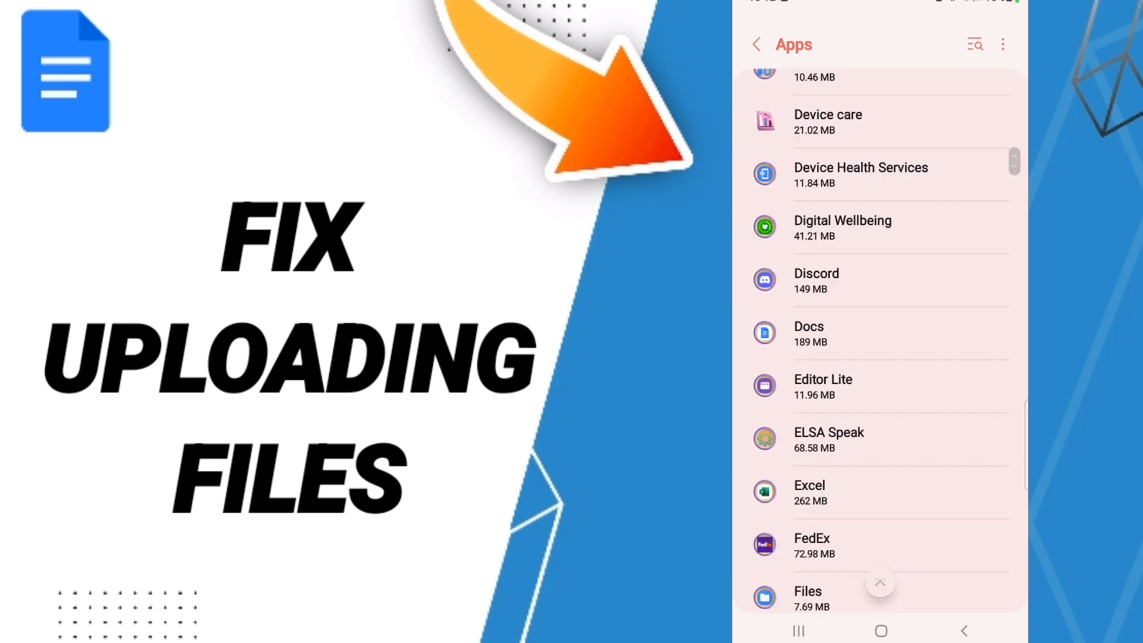
pyautogui.scroll(3)
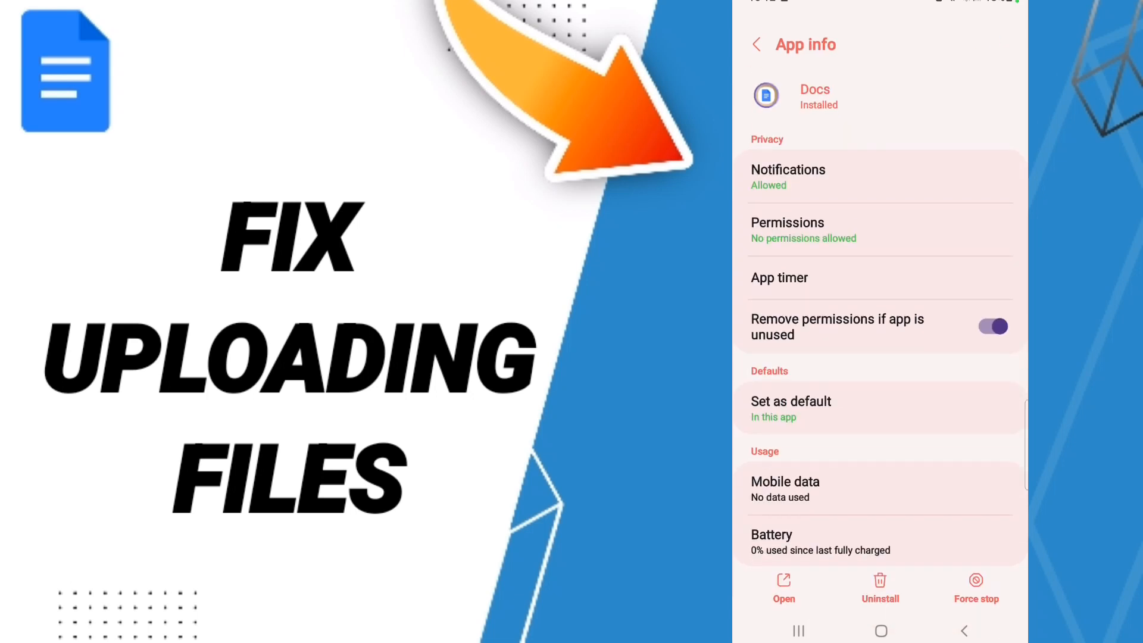
pyautogui.click(975, 588)
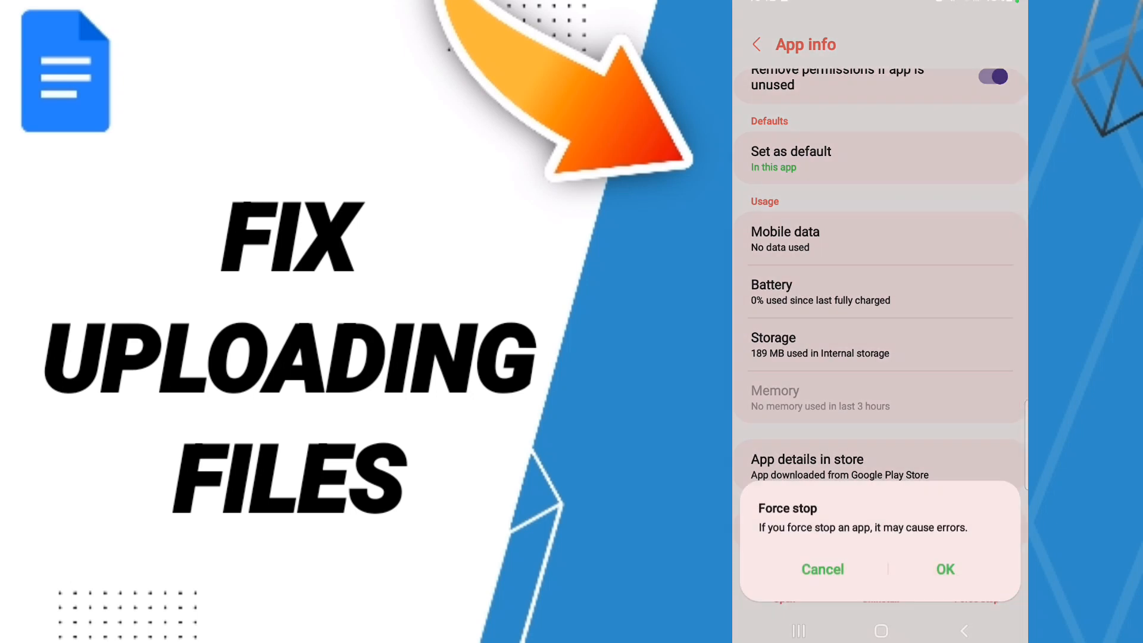
pyautogui.click(821, 569)
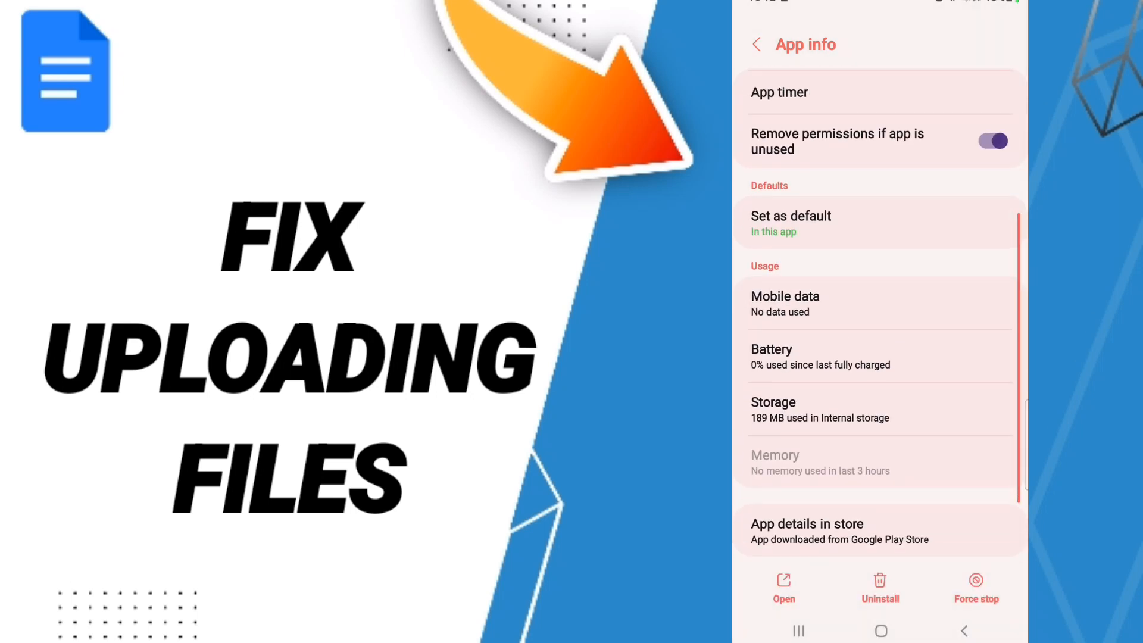
pyautogui.click(819, 409)
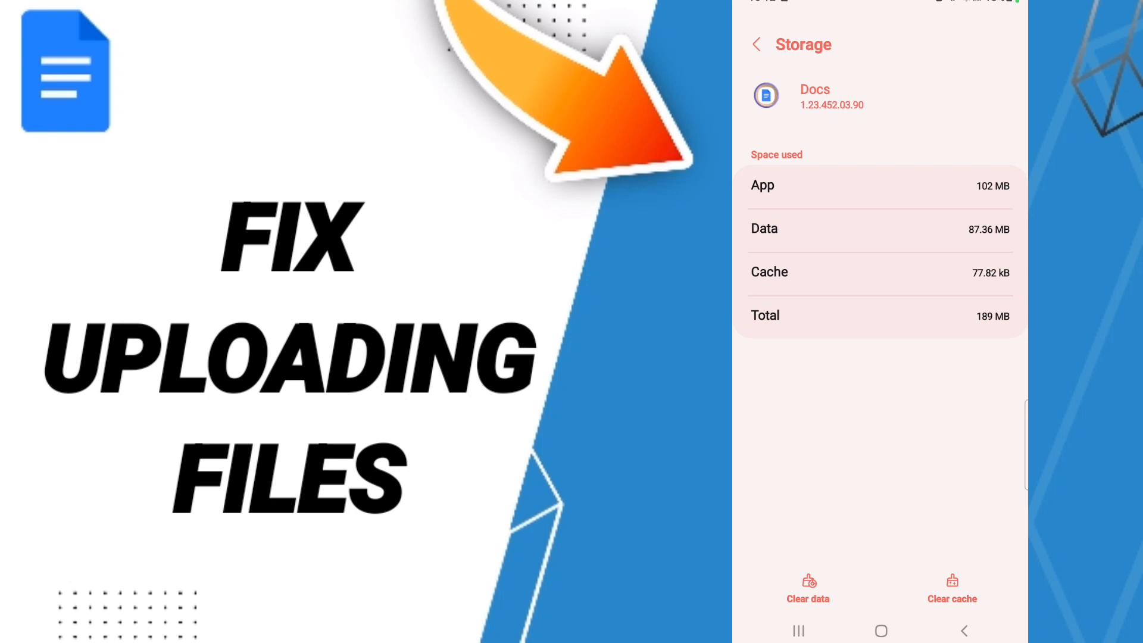
# Choose Clear data on the Docs storage page, which lists 87.36 MB data and 77.82 kB cache
pyautogui.click(808, 589)
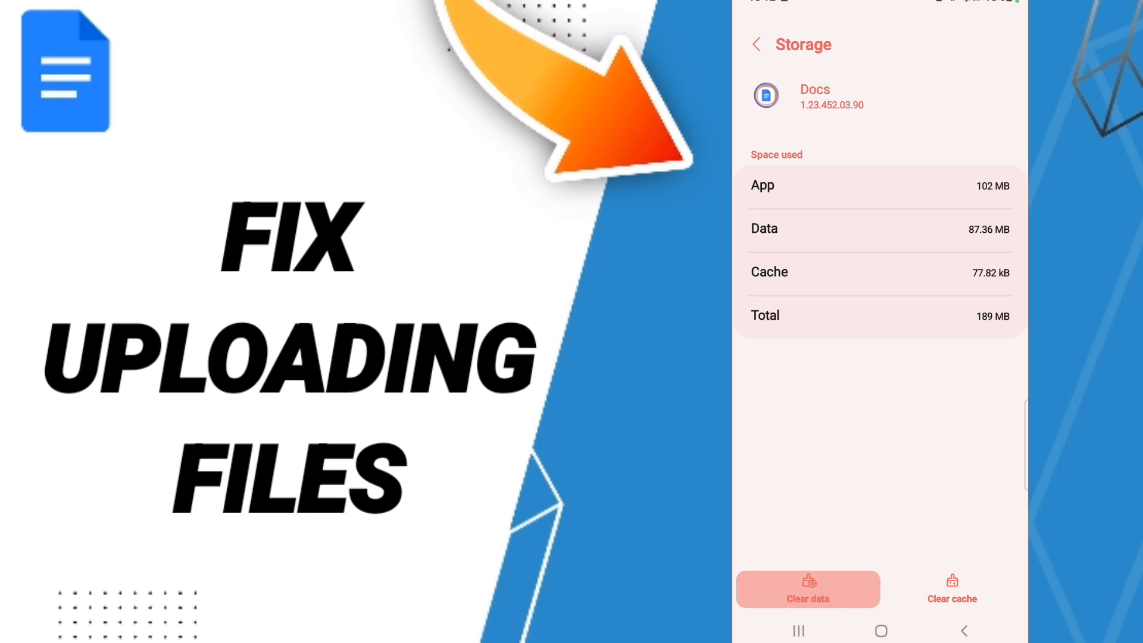